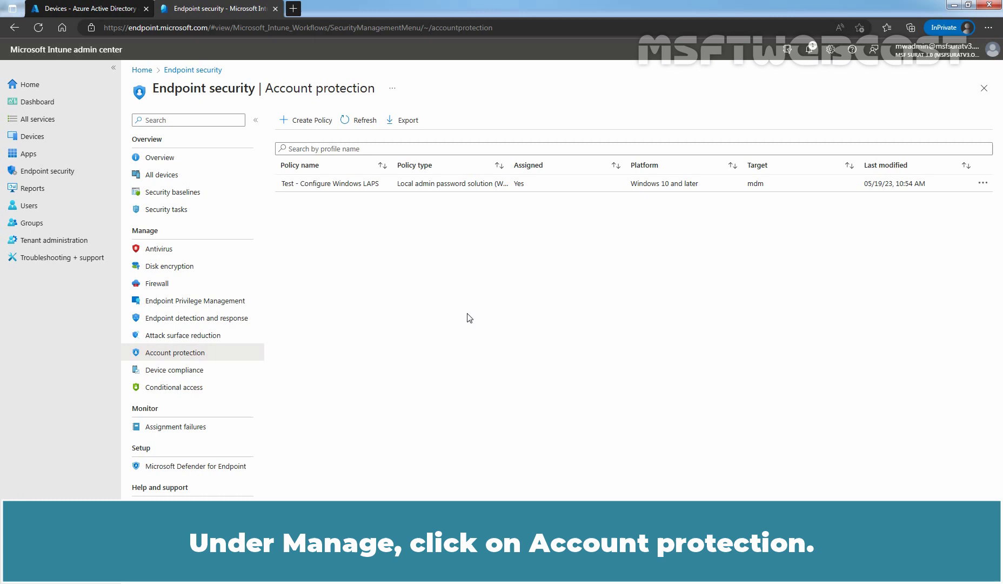
mouse_move(340, 280)
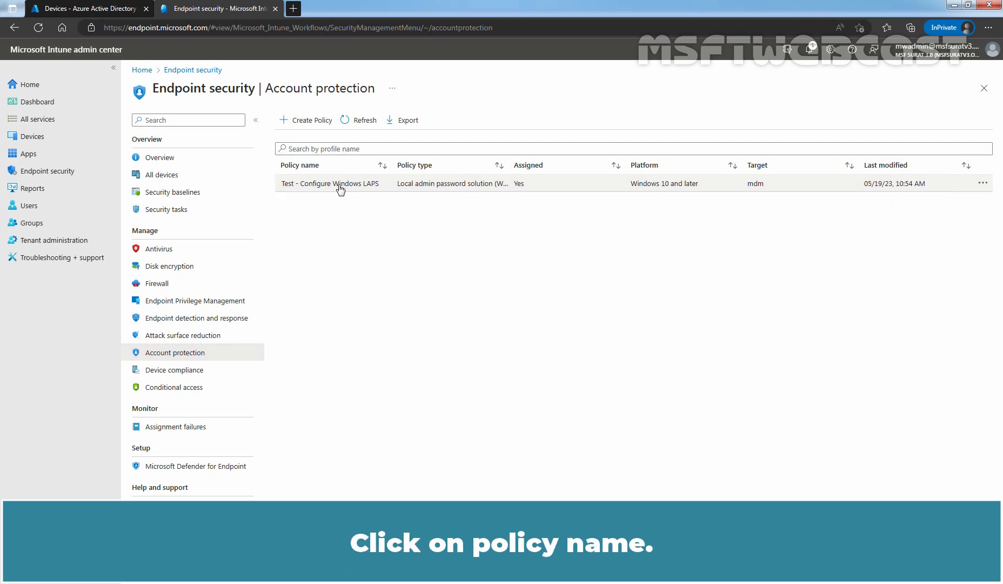
Open the 'Test - Configure Windows LAPS' policy and scroll to its Properties section
left_click(331, 183)
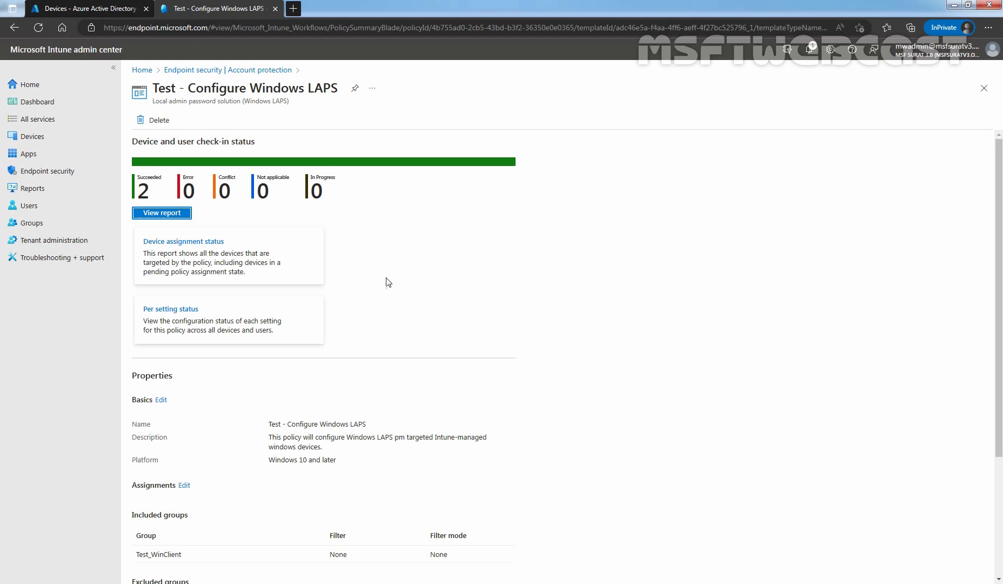
scroll("down", 3)
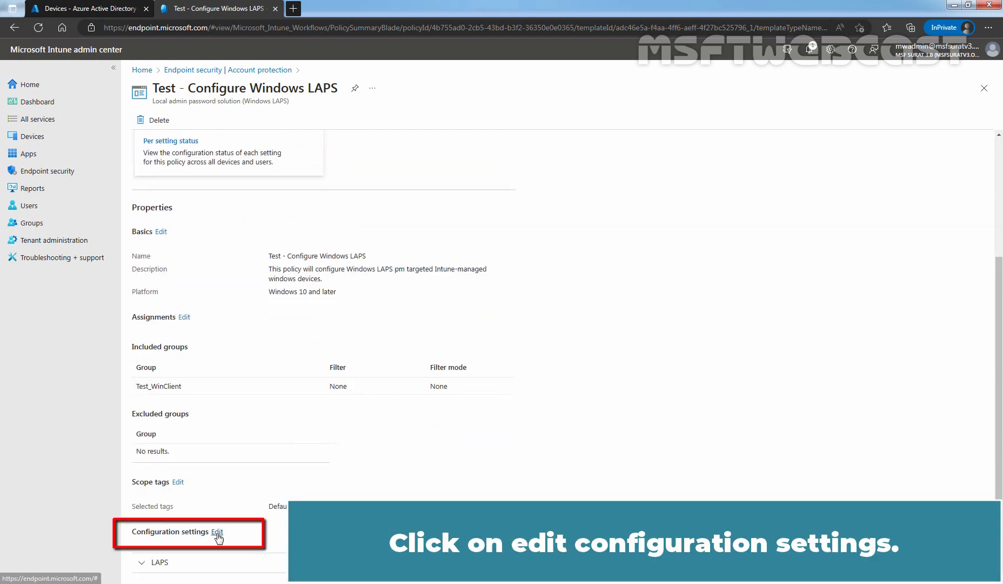
Edit the policy's configuration settings: Azure AD backup, 15-day age, msfadmin, length 15
left_click(216, 531)
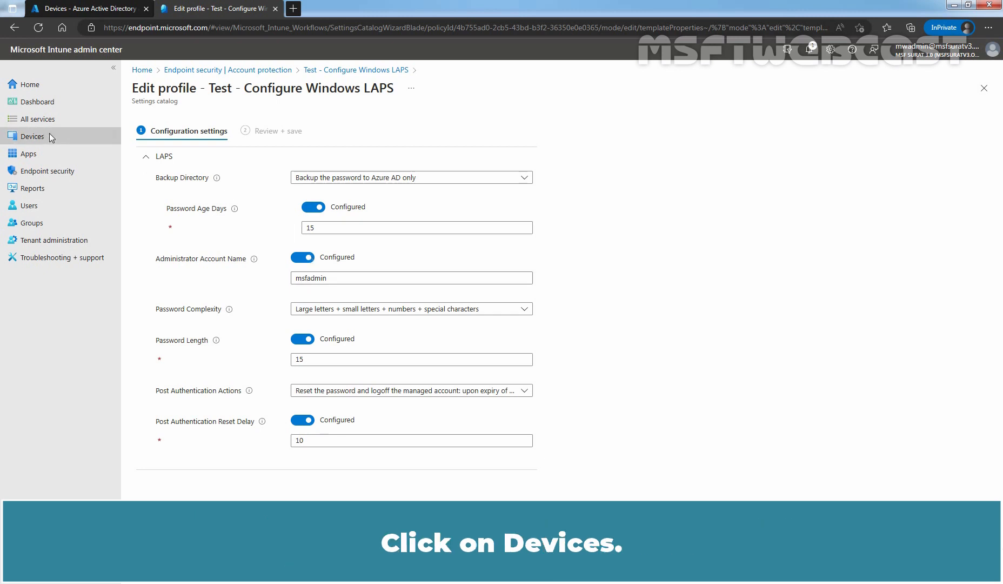
Open device LABWIN10-CLI01 from Devices > All devices
left_click(31, 136)
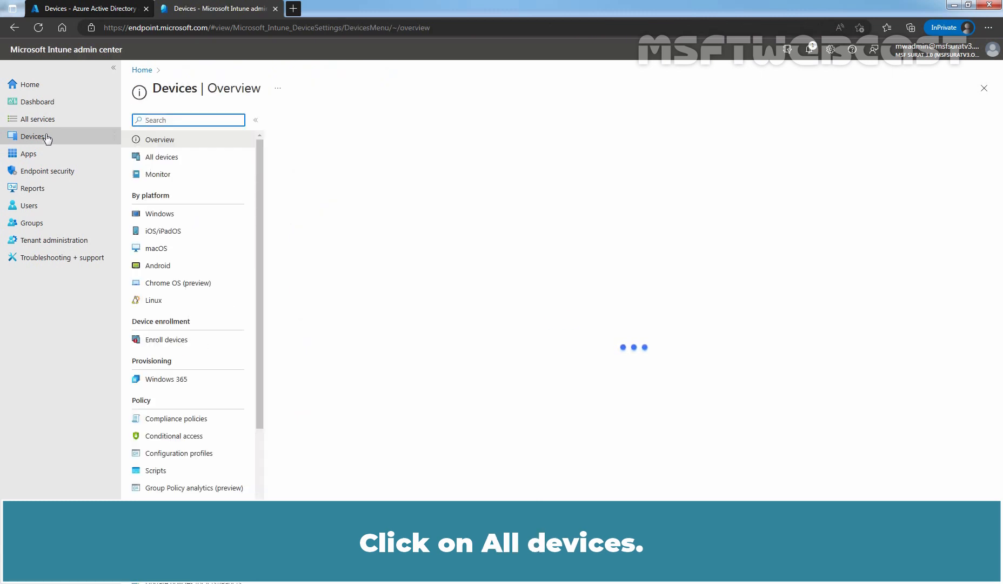
left_click(161, 157)
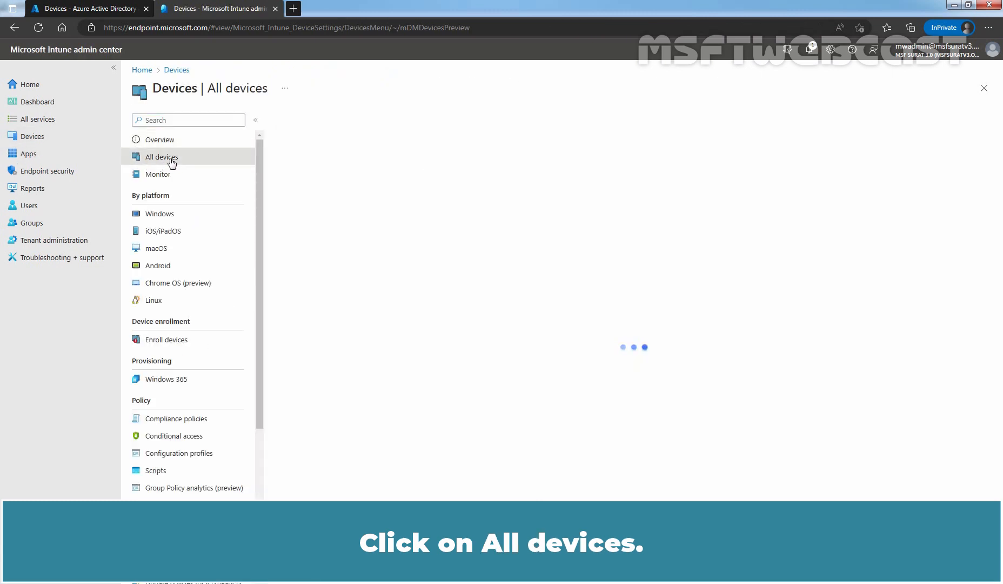
left_click(161, 157)
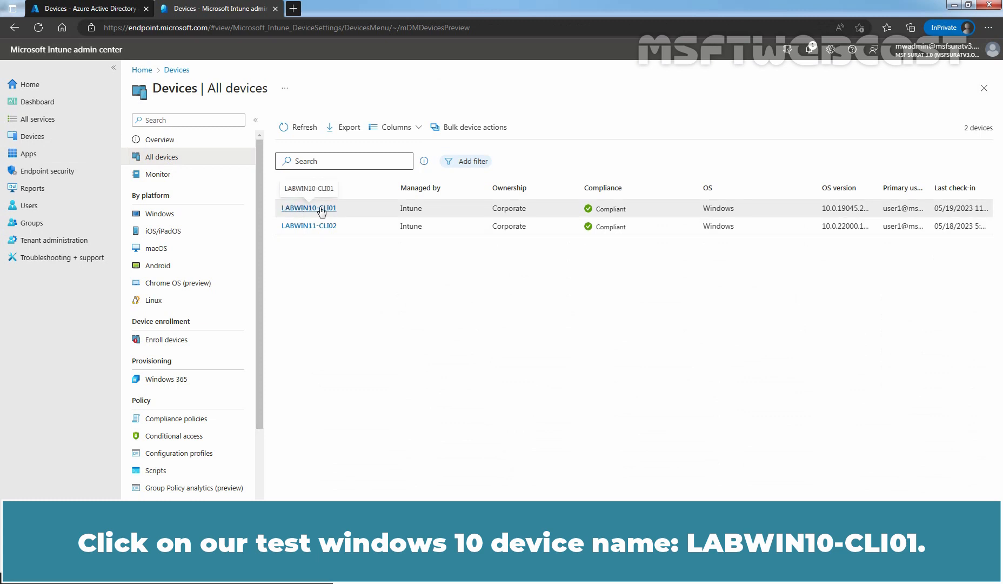
left_click(308, 208)
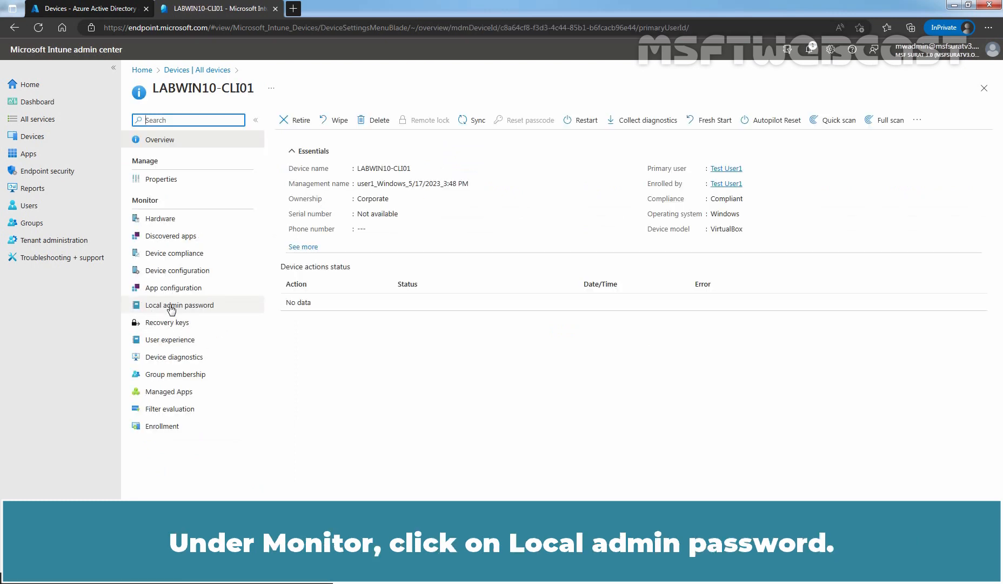
Show LABWIN10-CLI01's local admin password page and its administrator password details
left_click(179, 305)
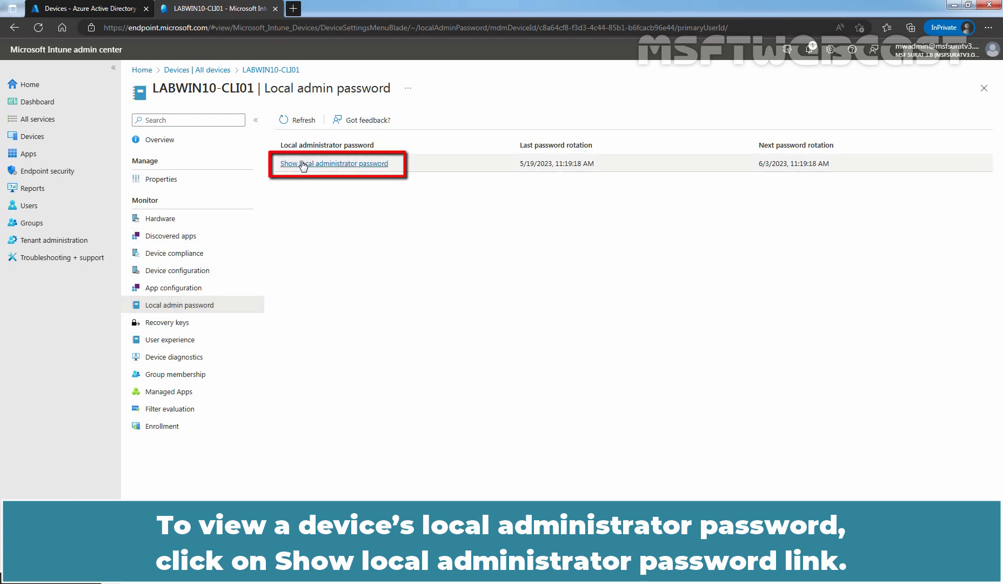
left_click(334, 163)
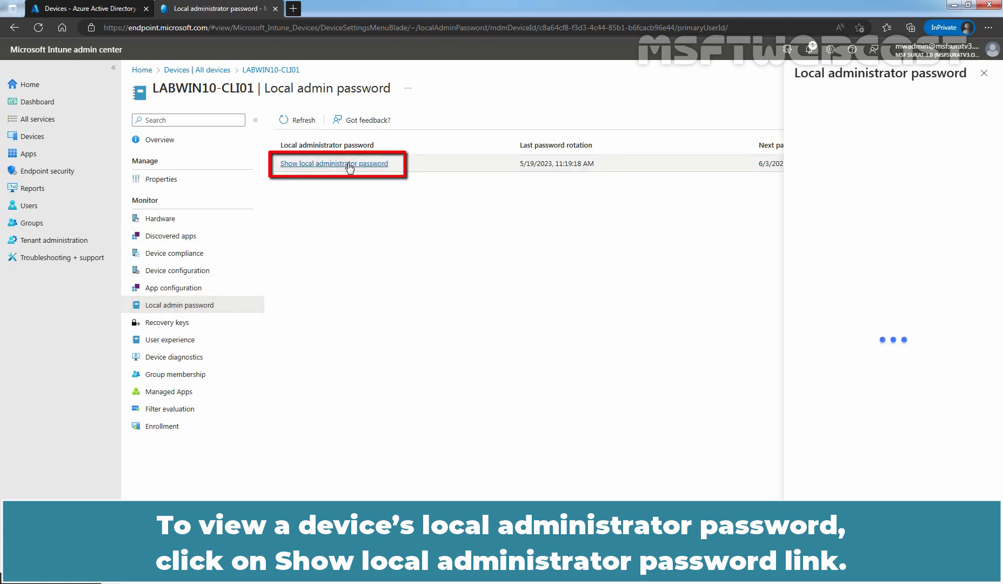
Reveal the msfadmin local administrator password in plain text and copy it to the clipboard
left_click(333, 163)
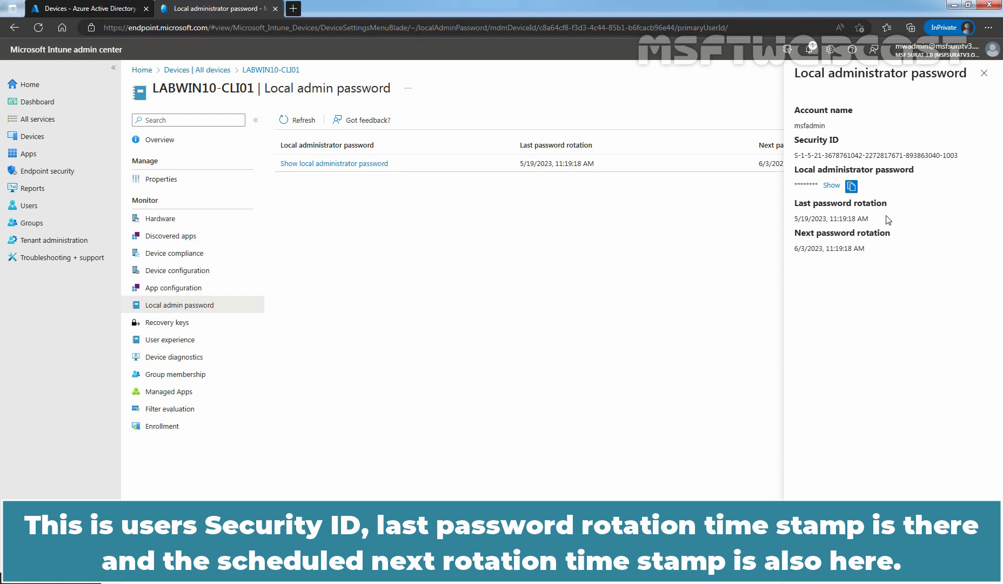
mouse_move(805, 260)
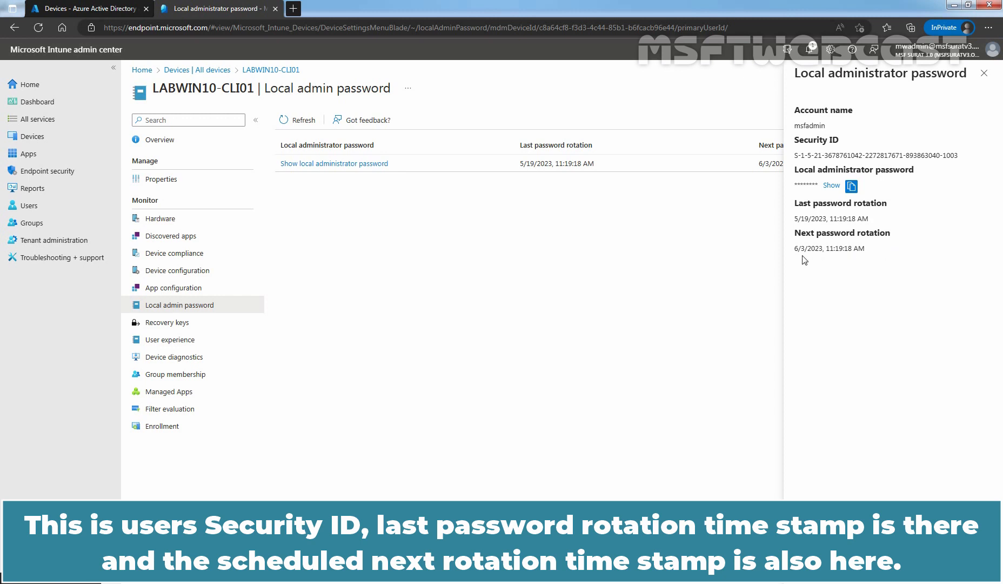
mouse_move(821, 267)
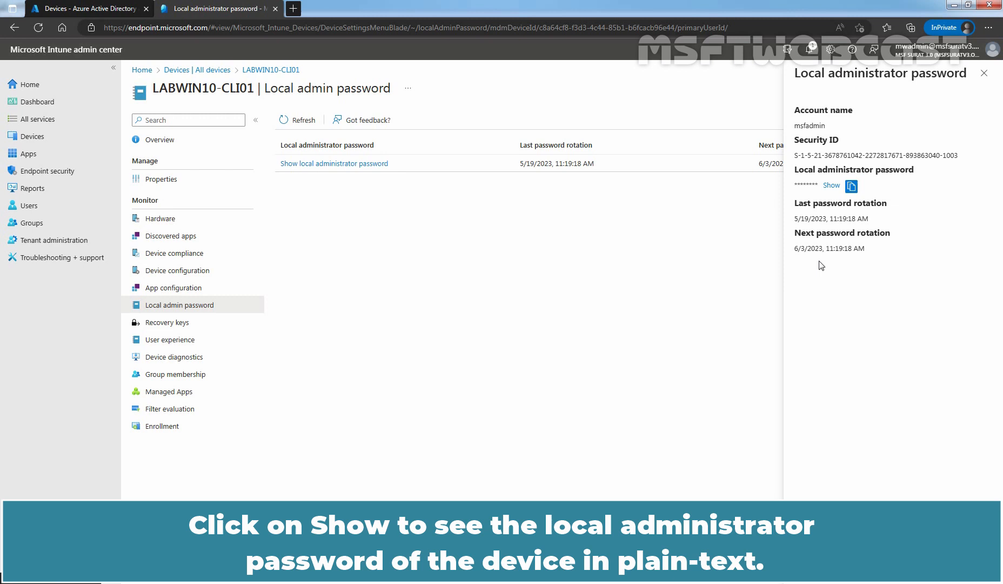
mouse_move(856, 210)
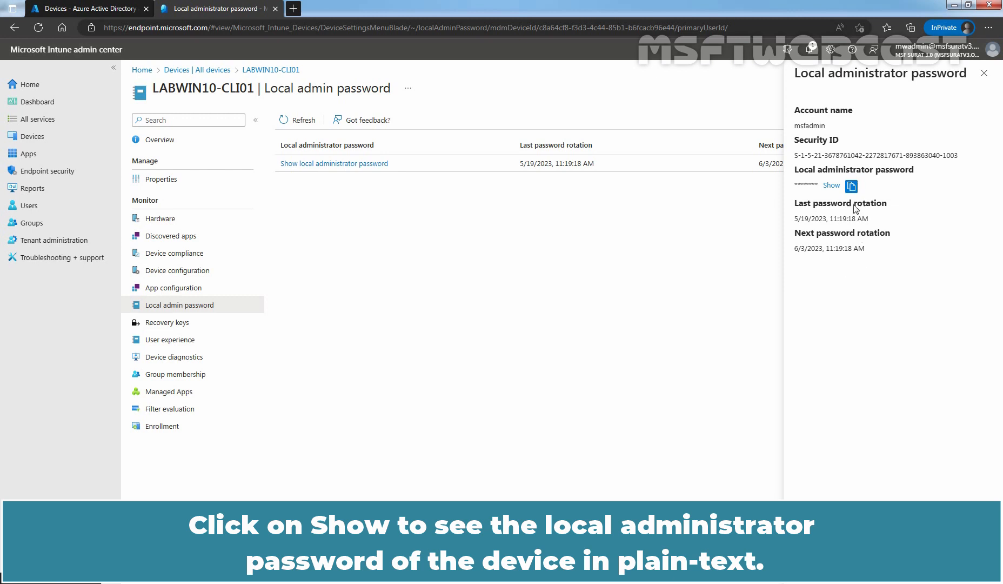
left_click(830, 185)
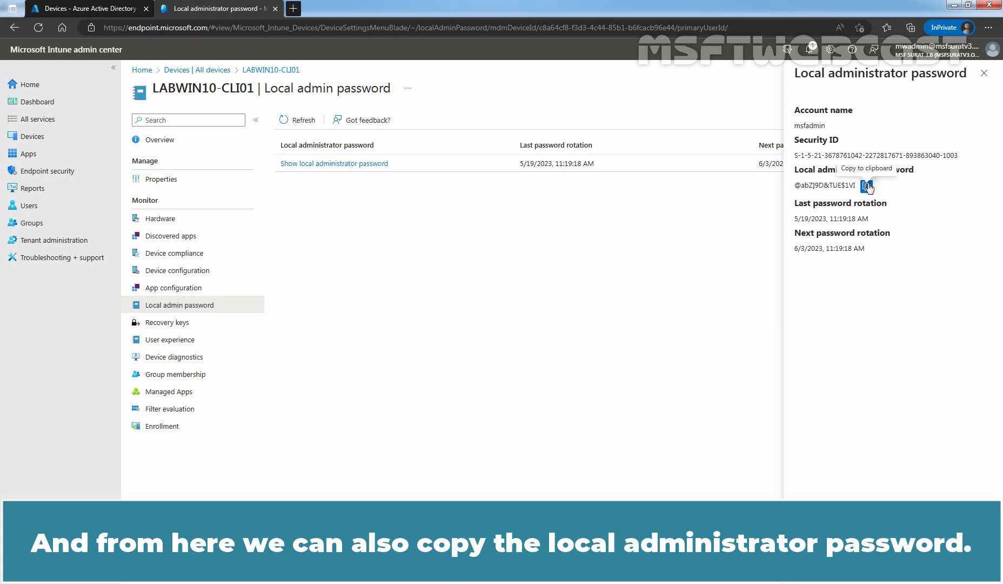
left_click(867, 186)
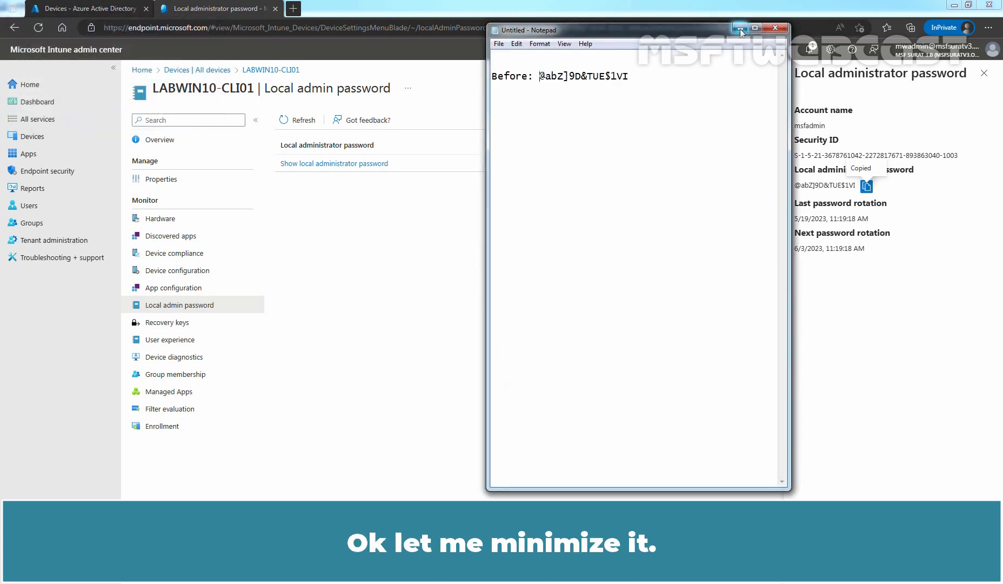
Minimize Notepad with the 'Before' password and close the password details pane
left_click(740, 29)
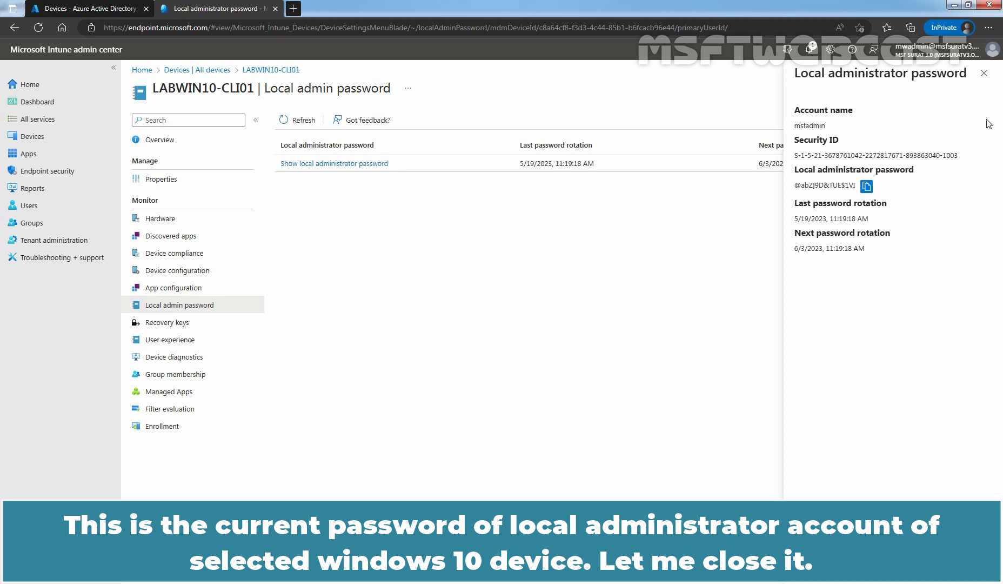
left_click(984, 73)
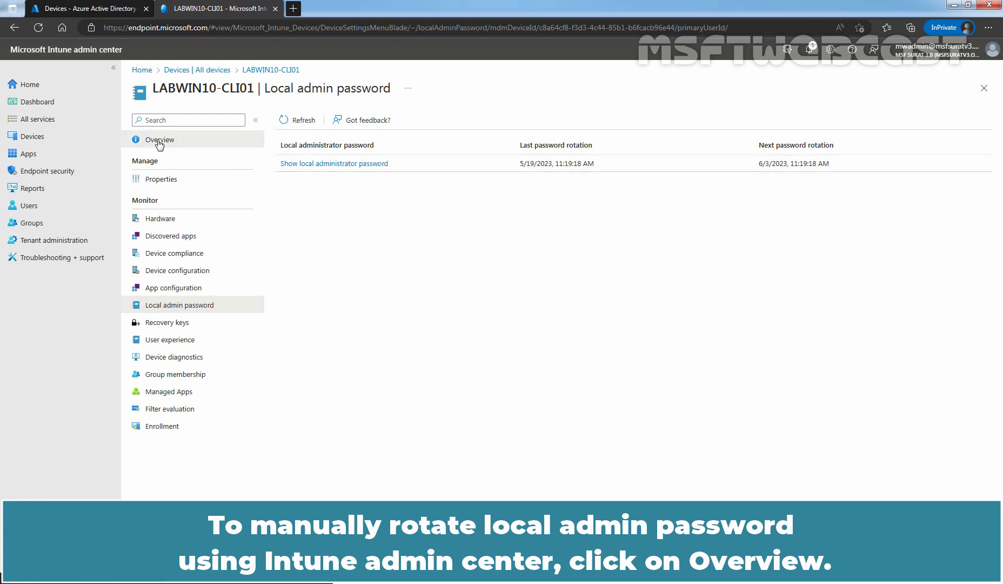
Rotate LABWIN10-CLI01's local admin password from the device actions menu and confirm with Yes
left_click(159, 139)
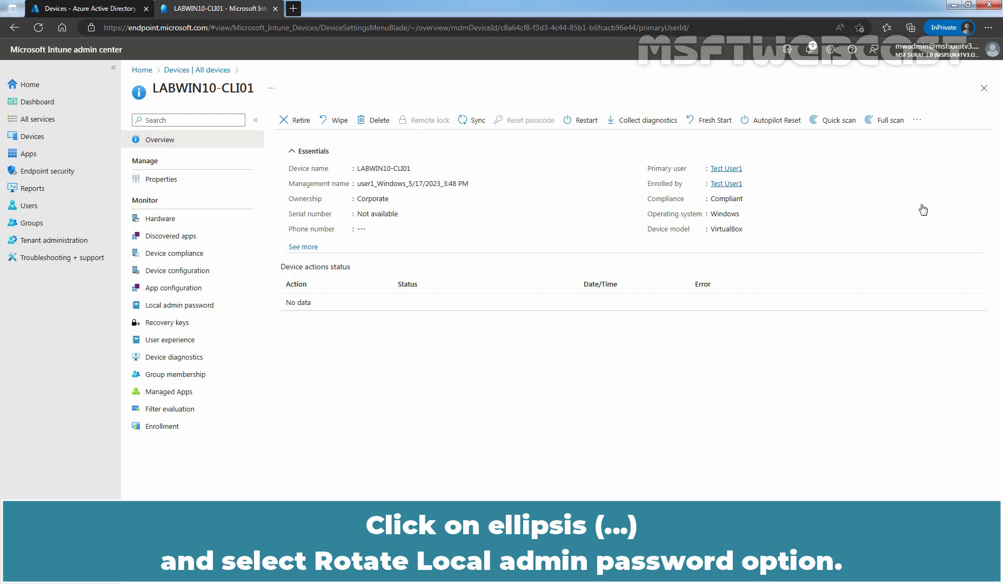
left_click(921, 119)
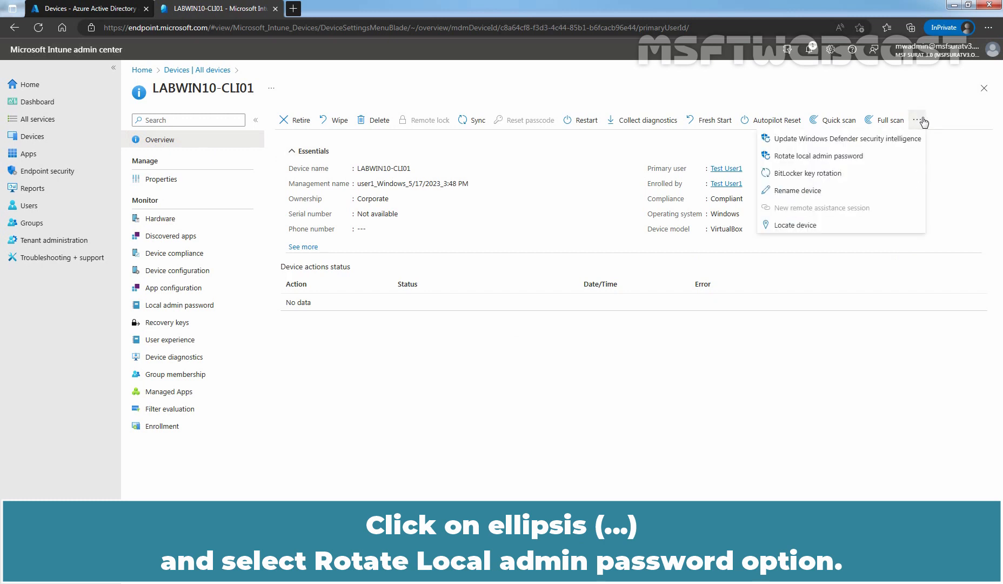
left_click(816, 156)
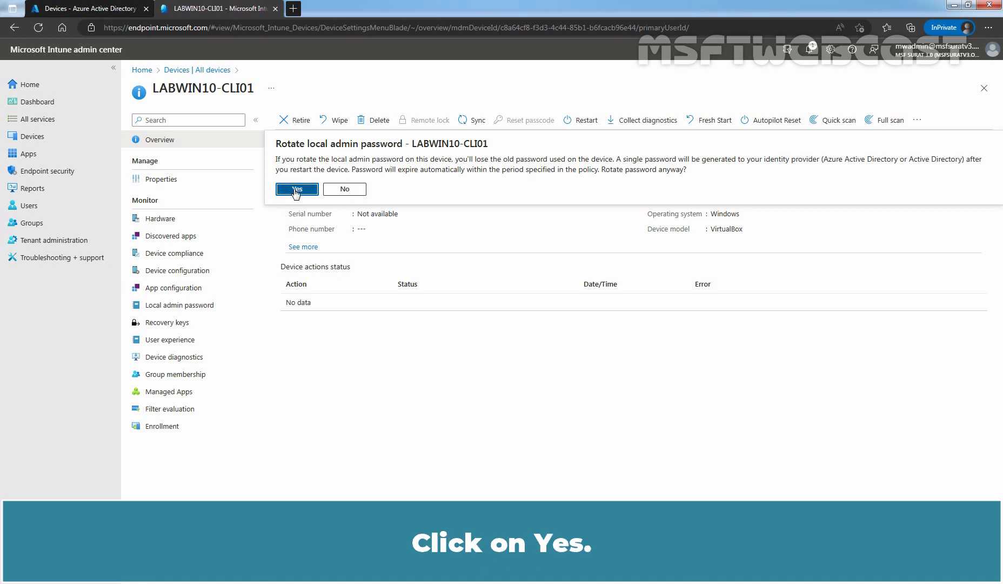
left_click(296, 188)
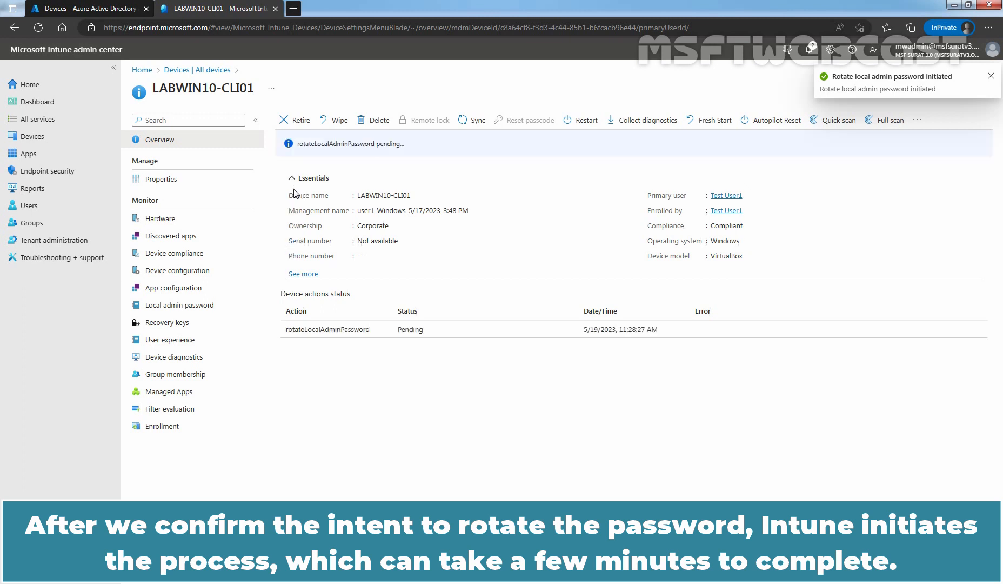
left_click(991, 75)
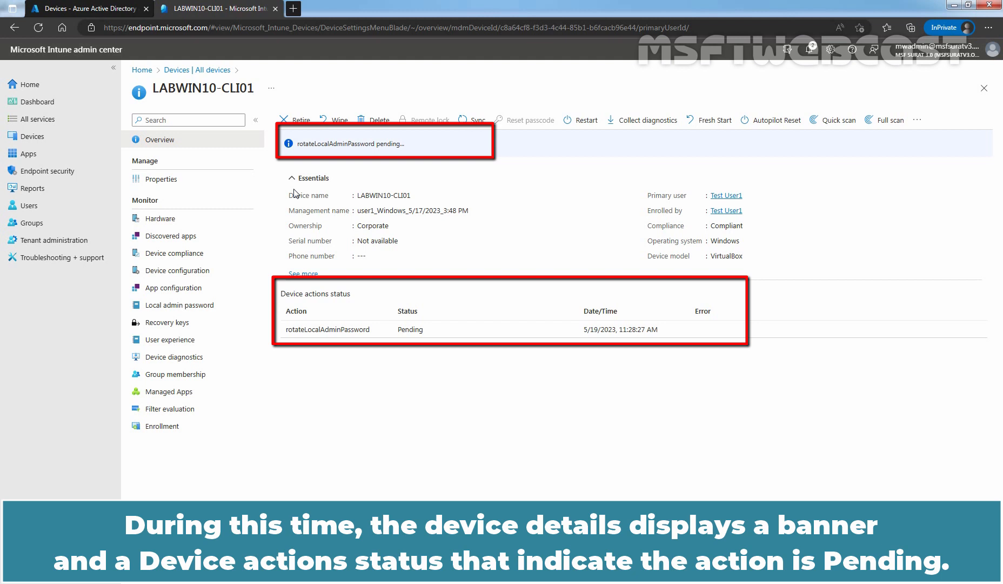
mouse_move(399, 149)
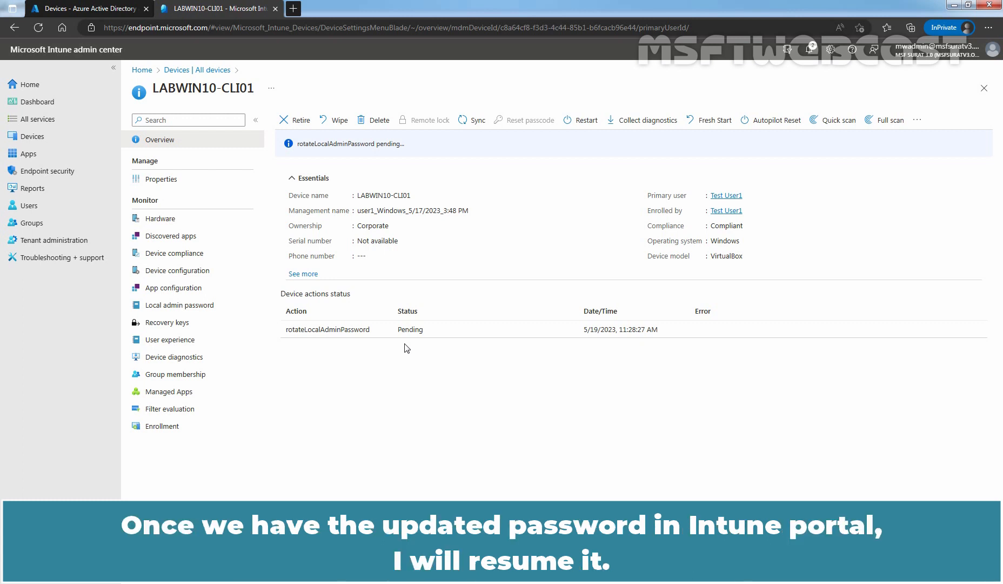
Show the local admin password page confirming last rotation 5/19/2023 11:36:49 AM, next 6/3/2023
left_click(178, 304)
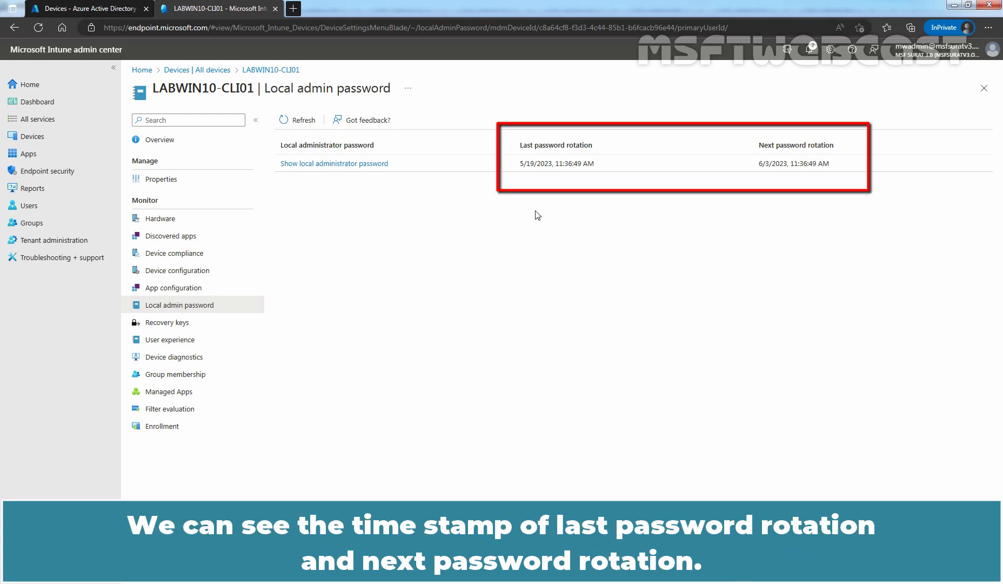
mouse_move(742, 201)
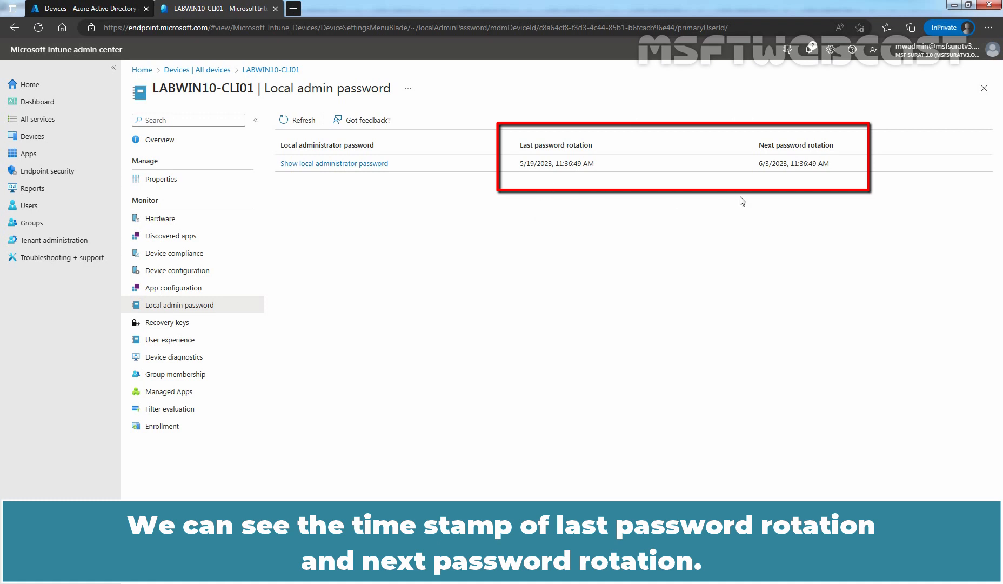
mouse_move(784, 193)
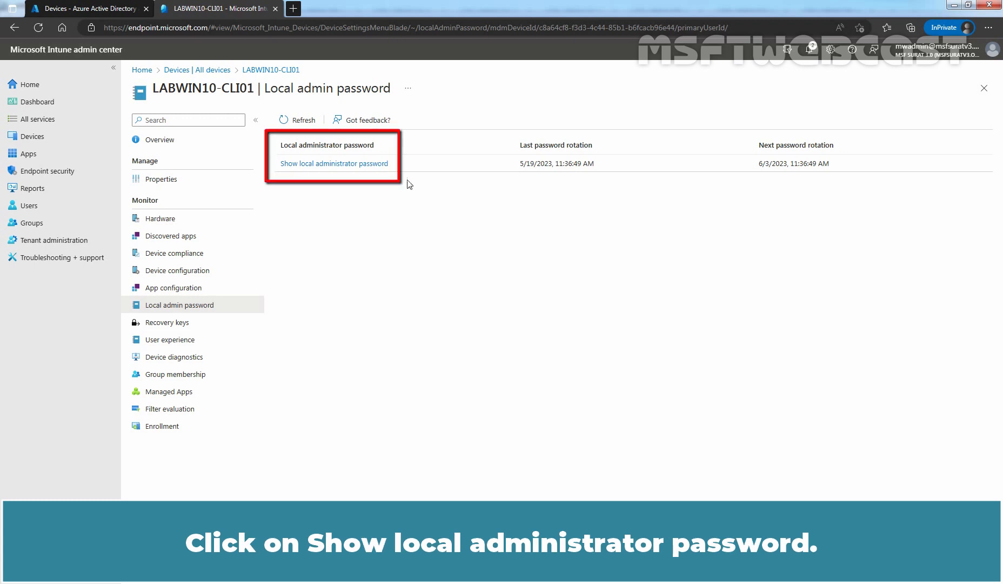
Reveal the newly rotated msfadmin local administrator password in plain text
left_click(334, 163)
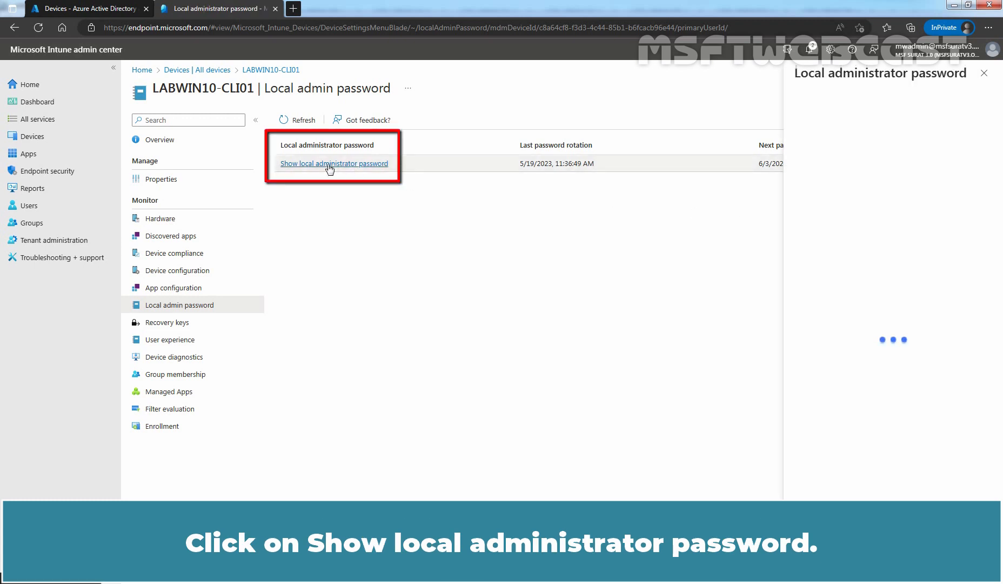
left_click(333, 163)
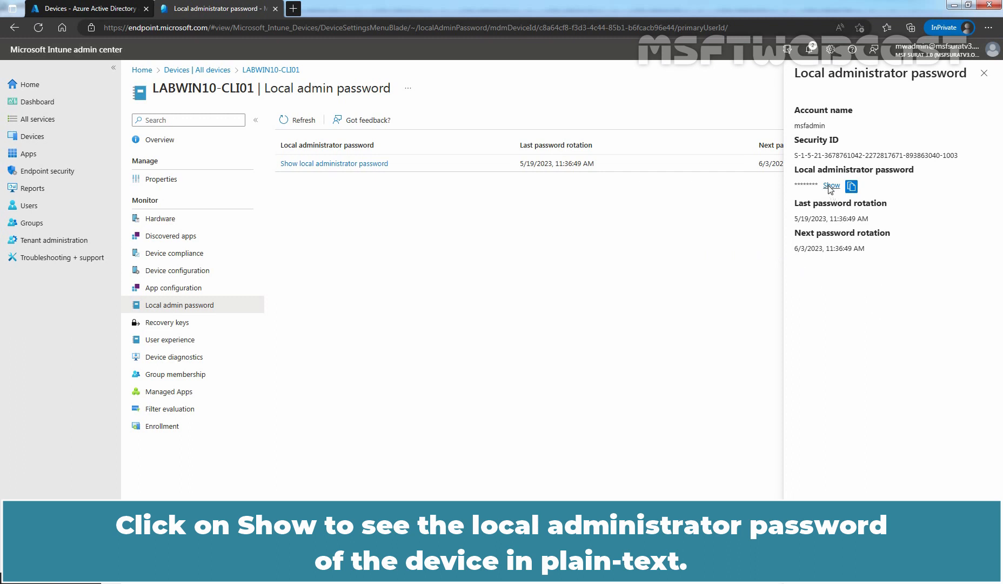
left_click(831, 186)
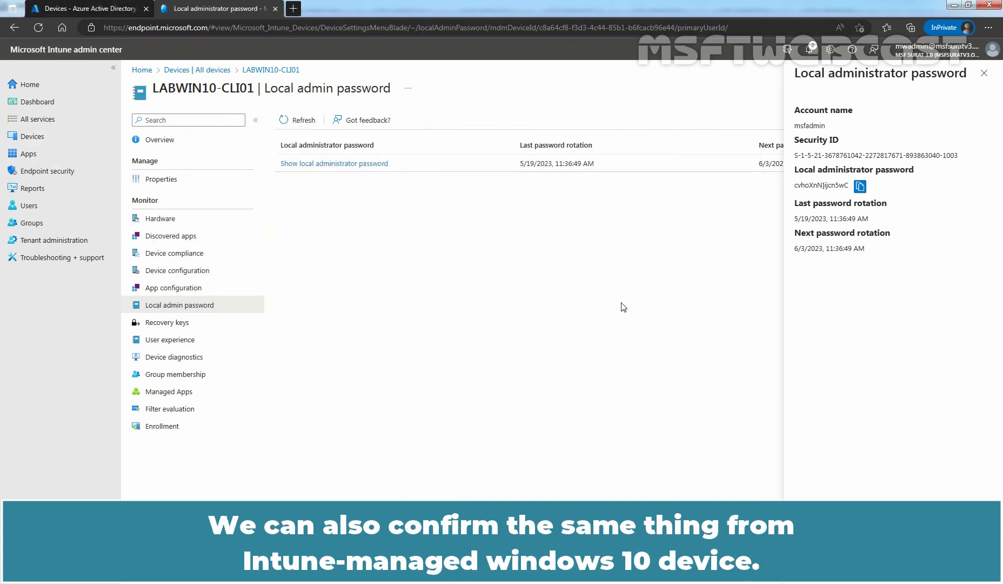
mouse_move(618, 312)
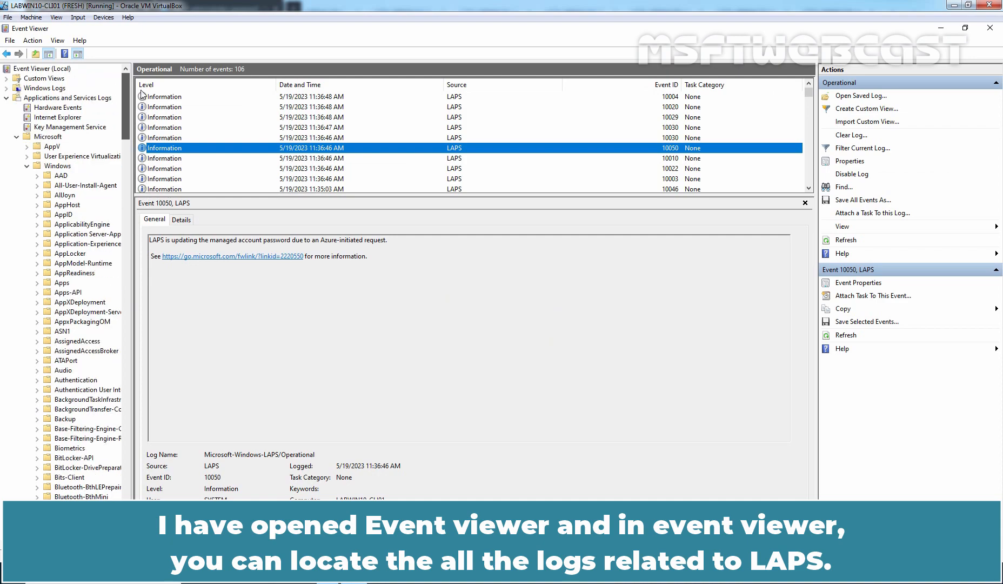
Scroll the LAPS Operational log and highlight event 10050's Azure-initiated password update text
scroll("down", 3)
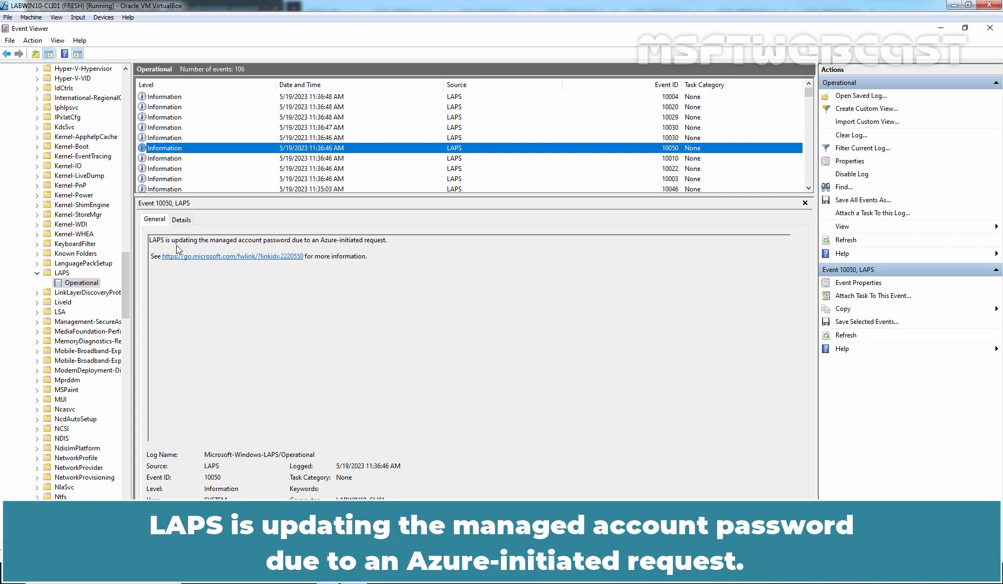
left_click_drag(197, 240, 388, 240)
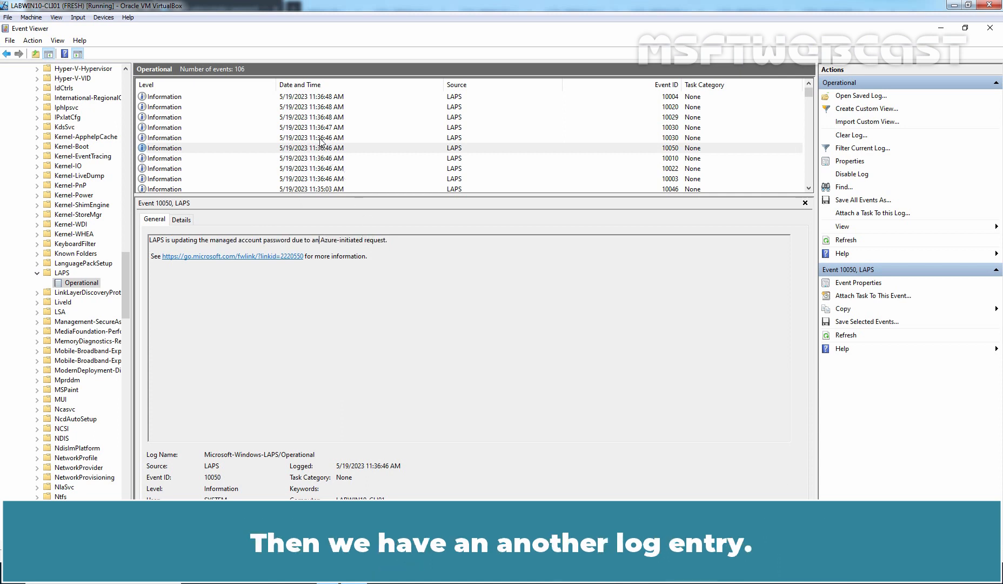
Read LAPS events 10030, 10029 and 10020 confirming the new password reached Azure AD and the local admin account
left_click(448, 137)
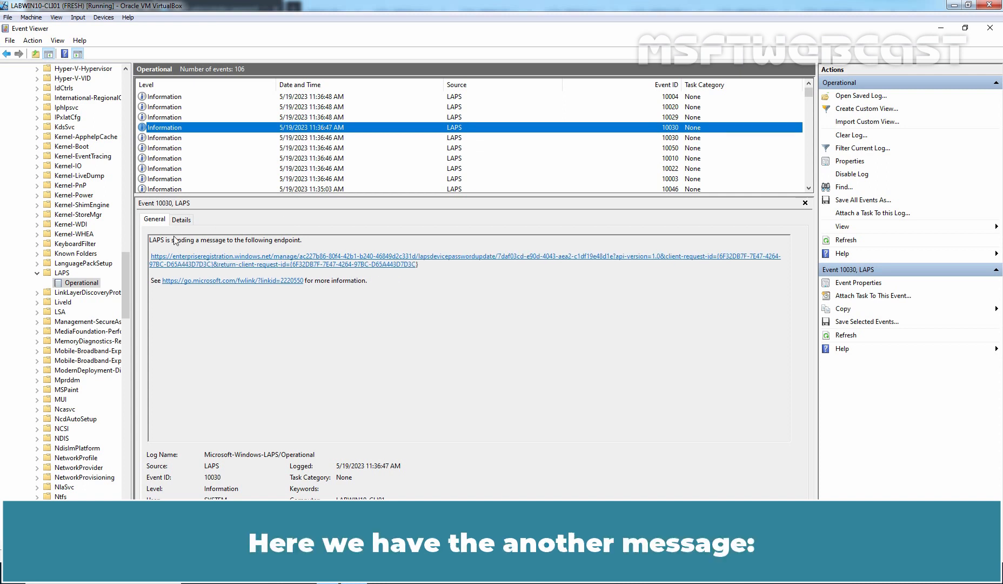
mouse_move(173, 241)
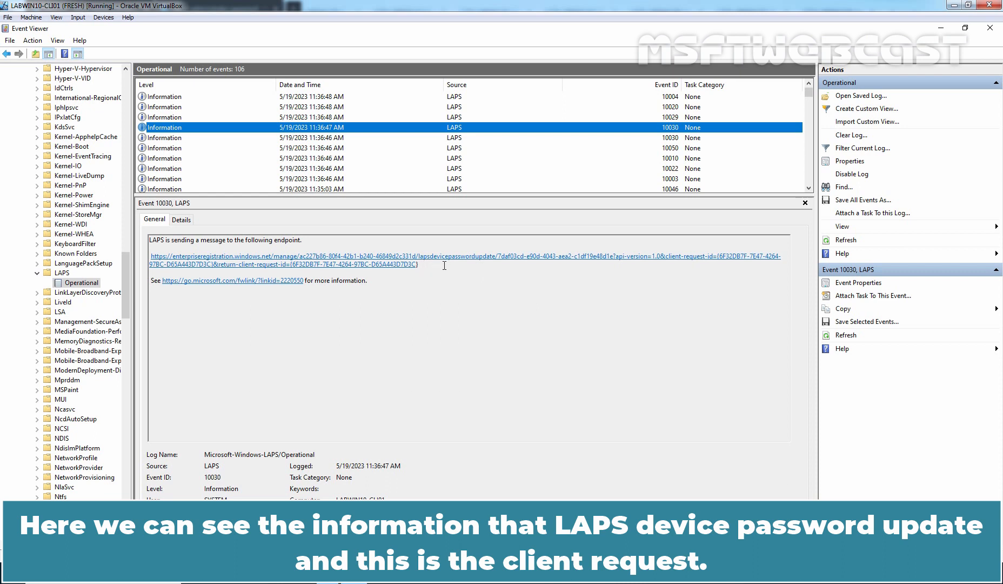
mouse_move(533, 271)
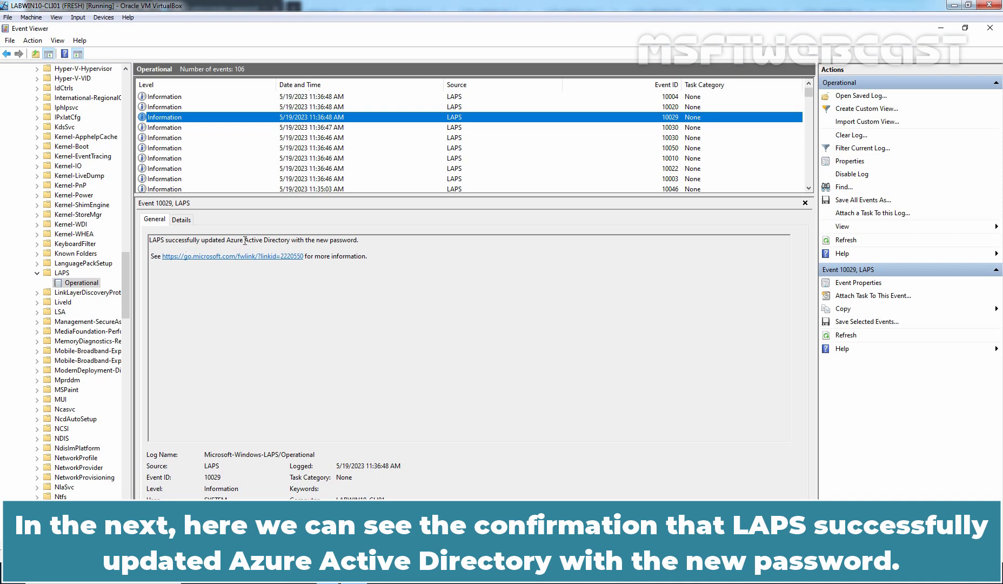
left_click_drag(289, 240, 359, 240)
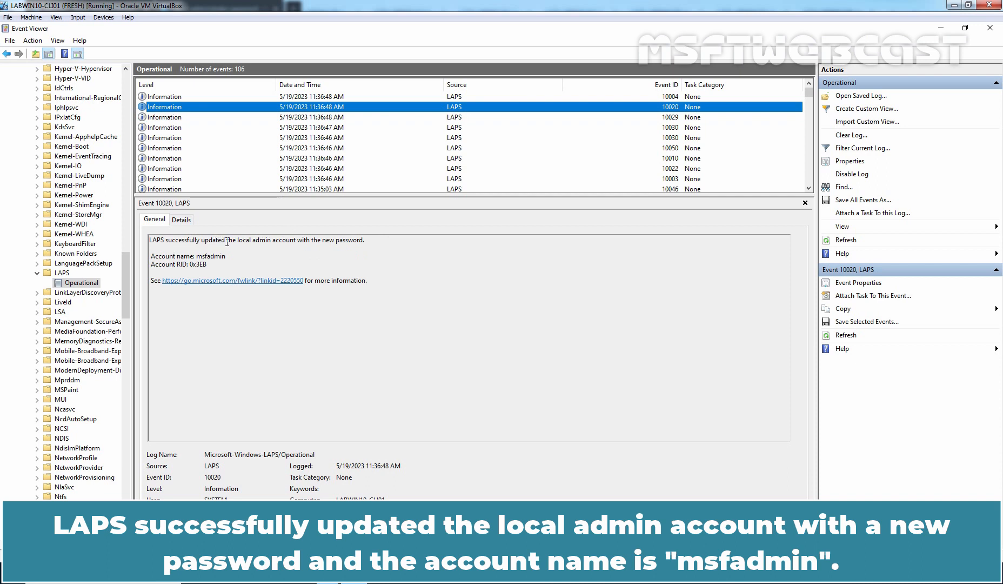
left_click_drag(226, 239, 363, 240)
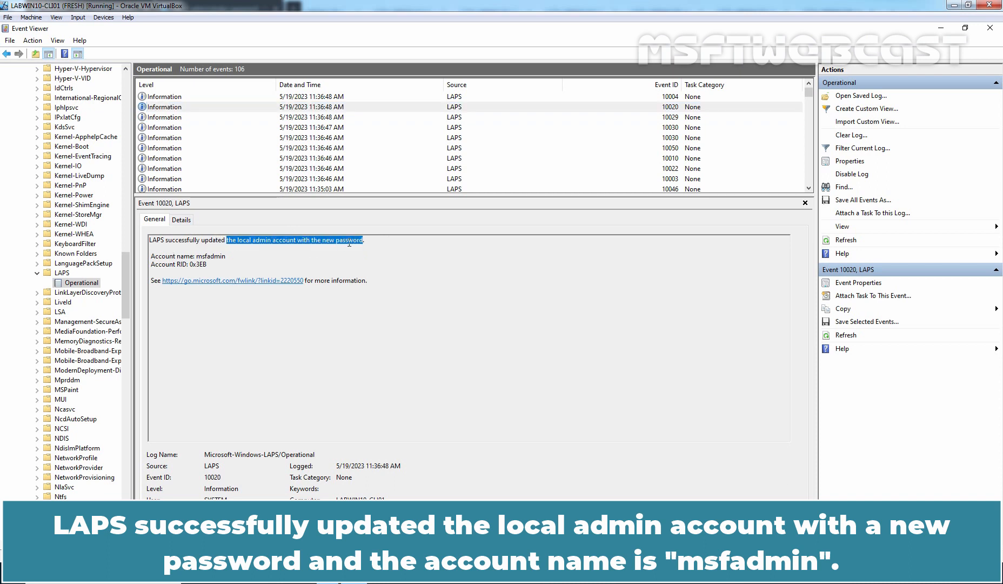